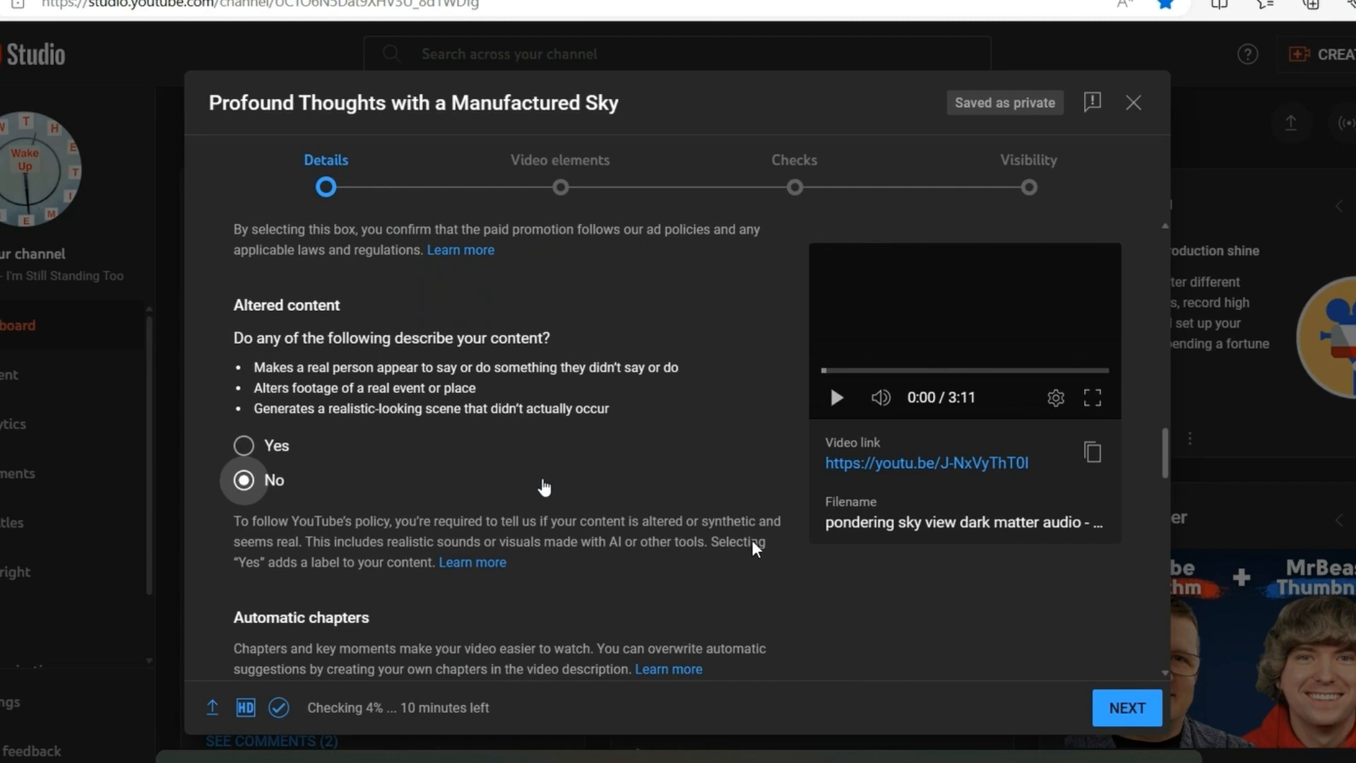
mouse_move(627, 605)
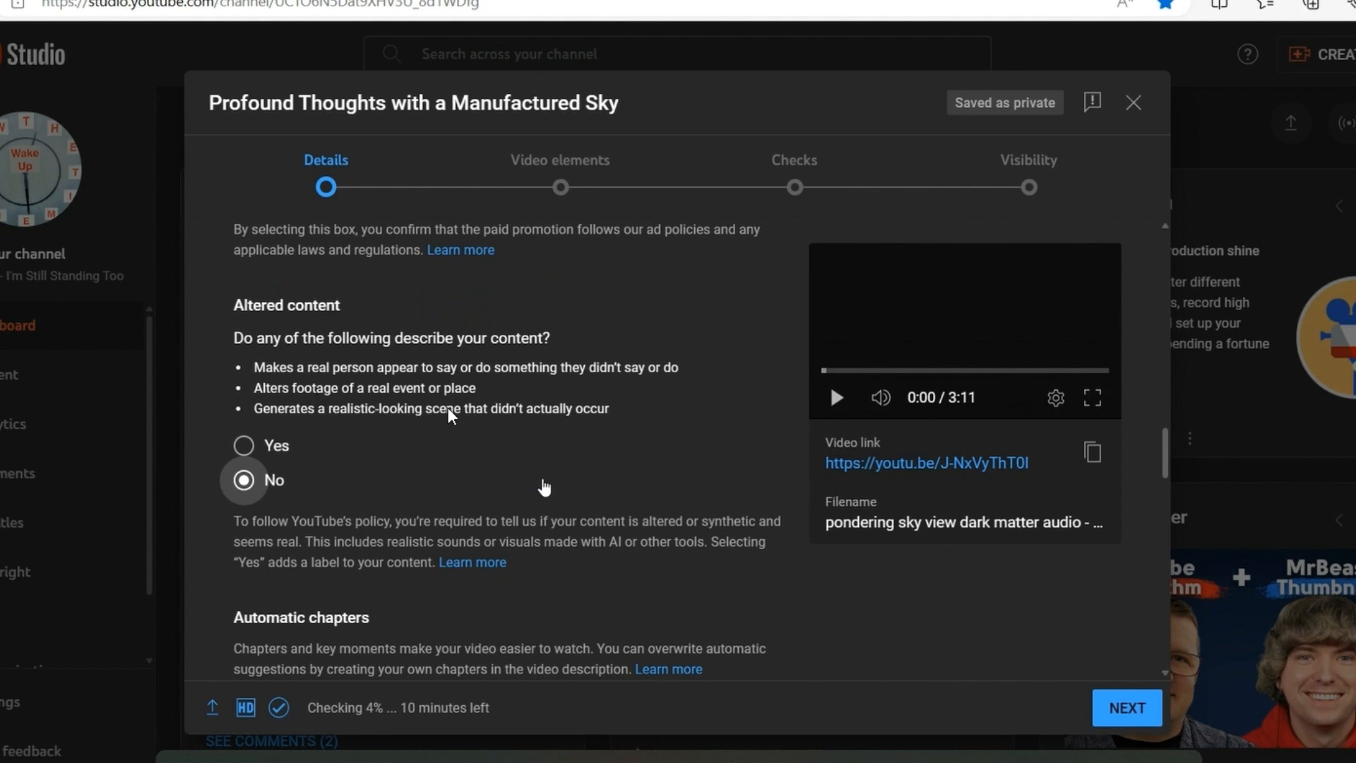
mouse_move(327, 658)
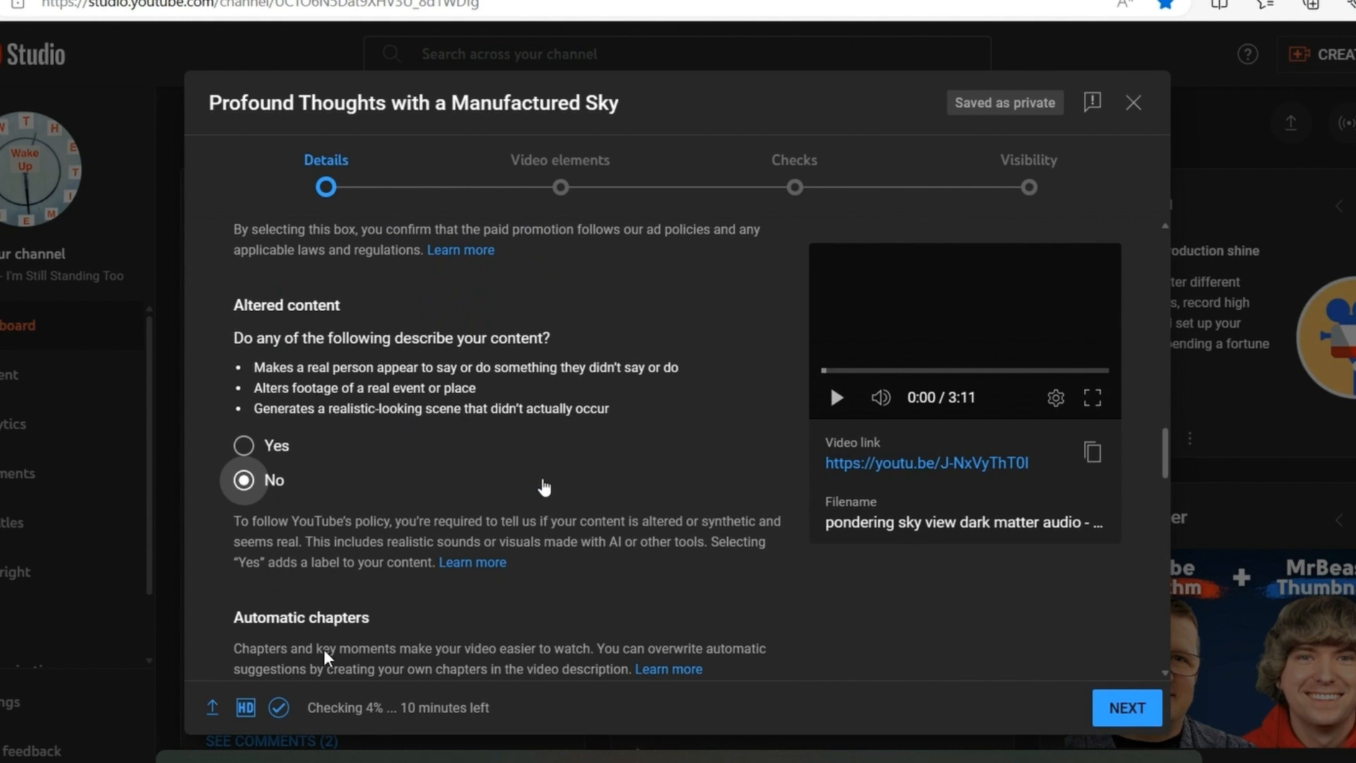
mouse_move(339, 430)
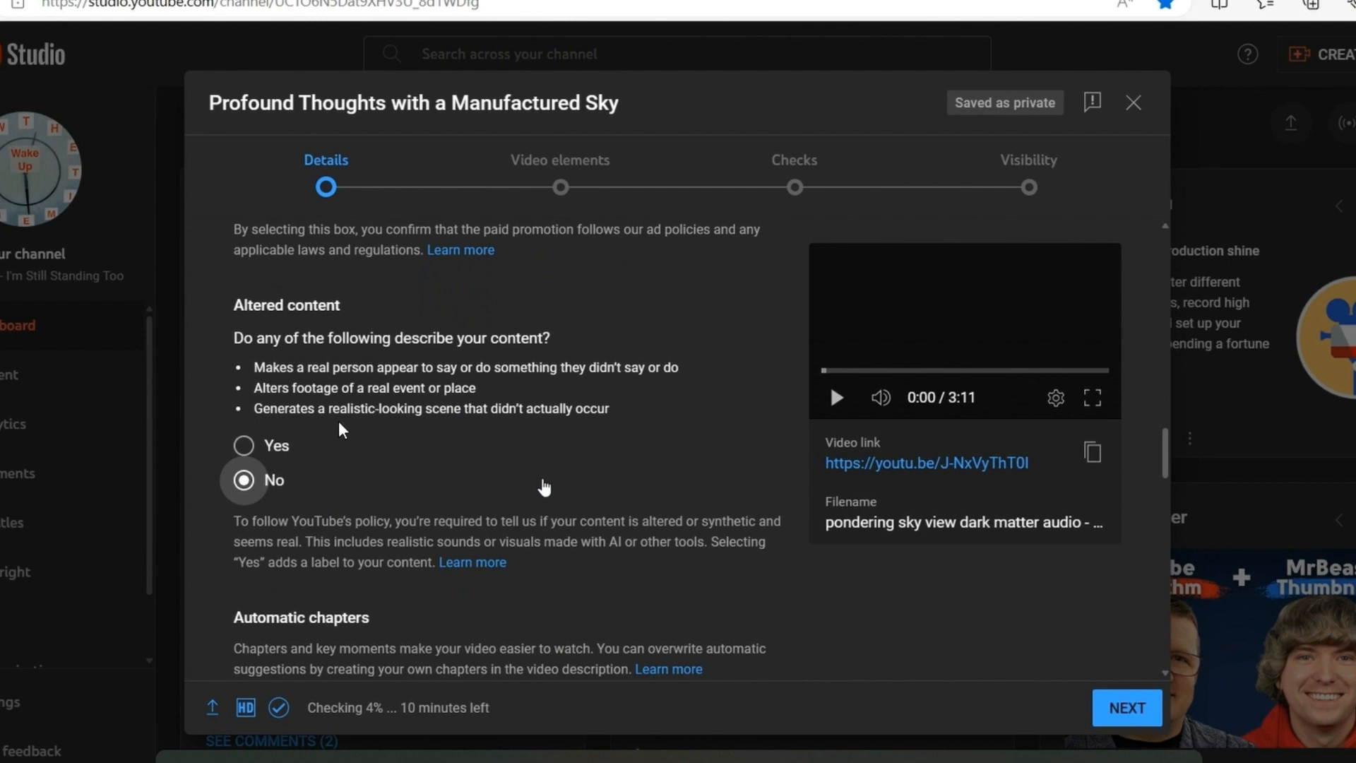
mouse_move(455, 431)
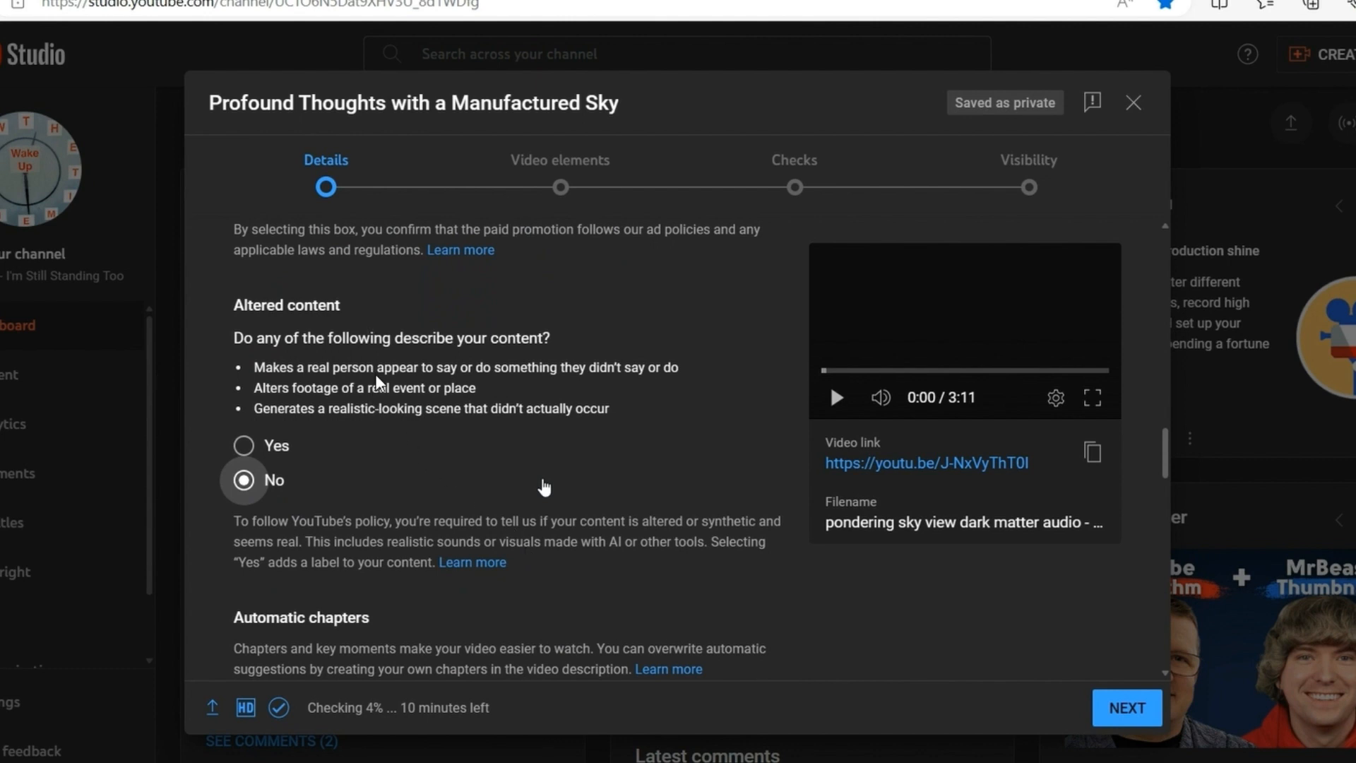
mouse_move(432, 437)
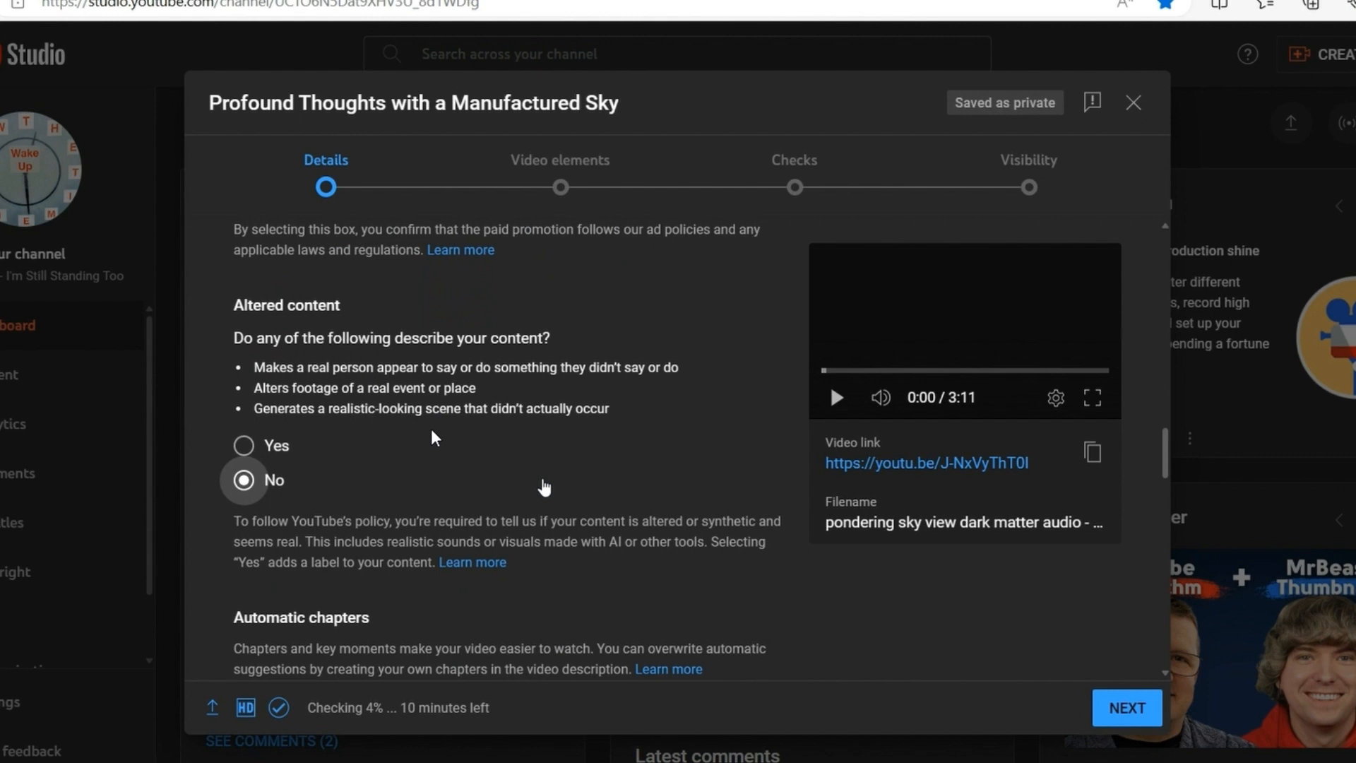
mouse_move(307, 547)
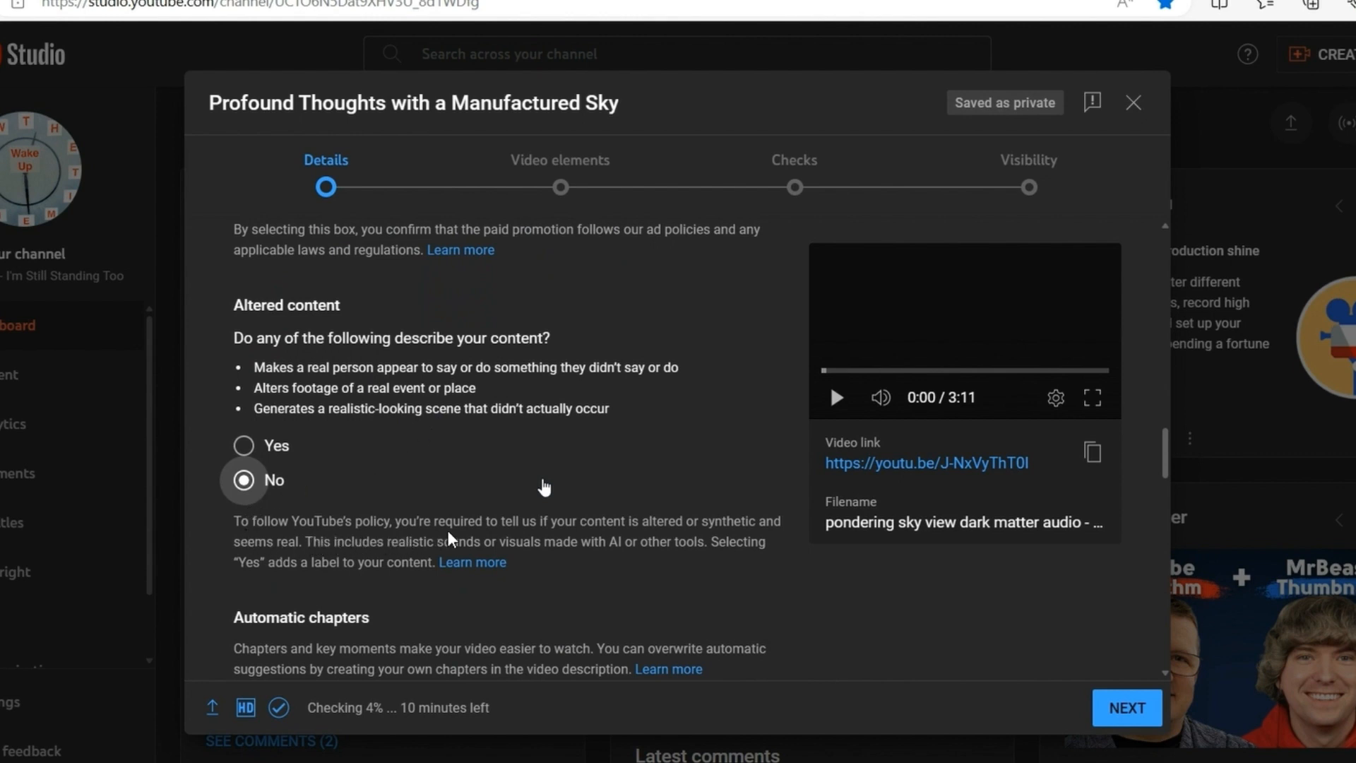
mouse_move(492, 538)
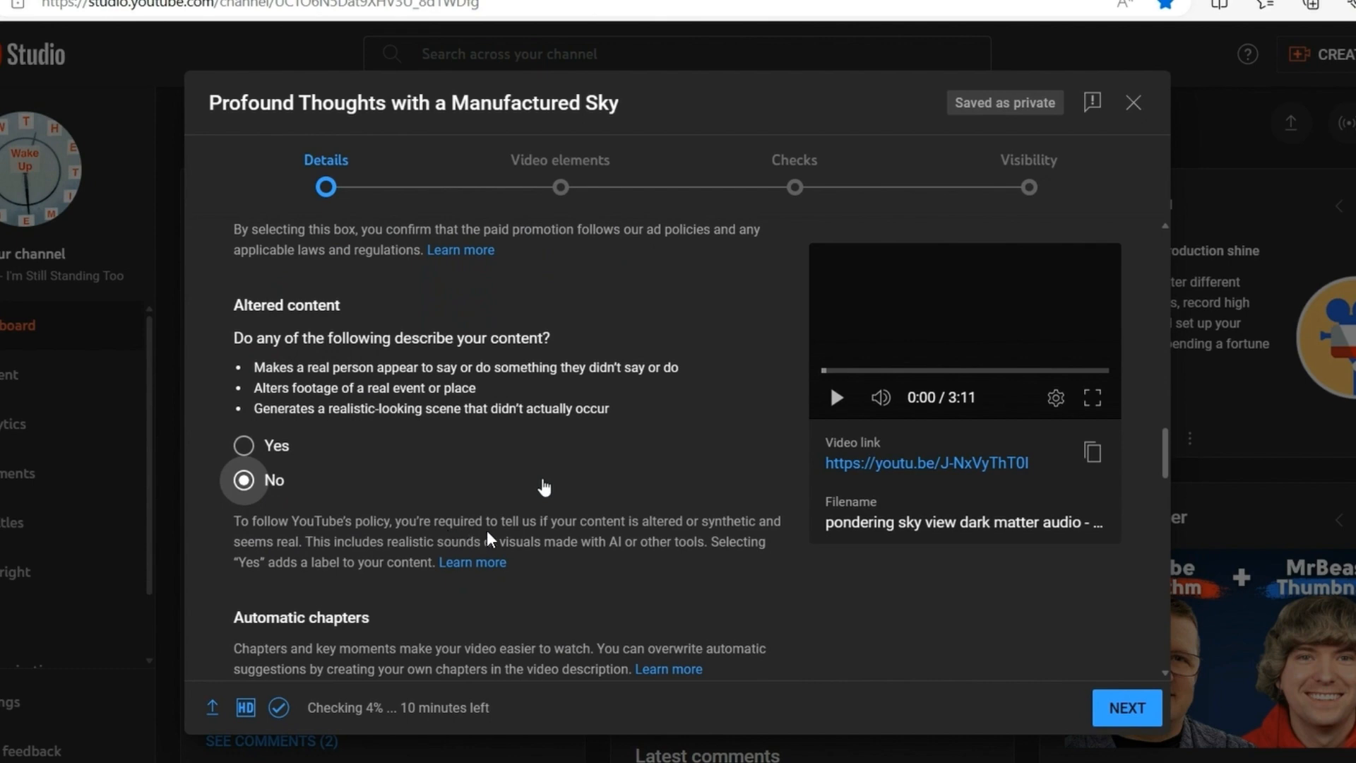
mouse_move(598, 715)
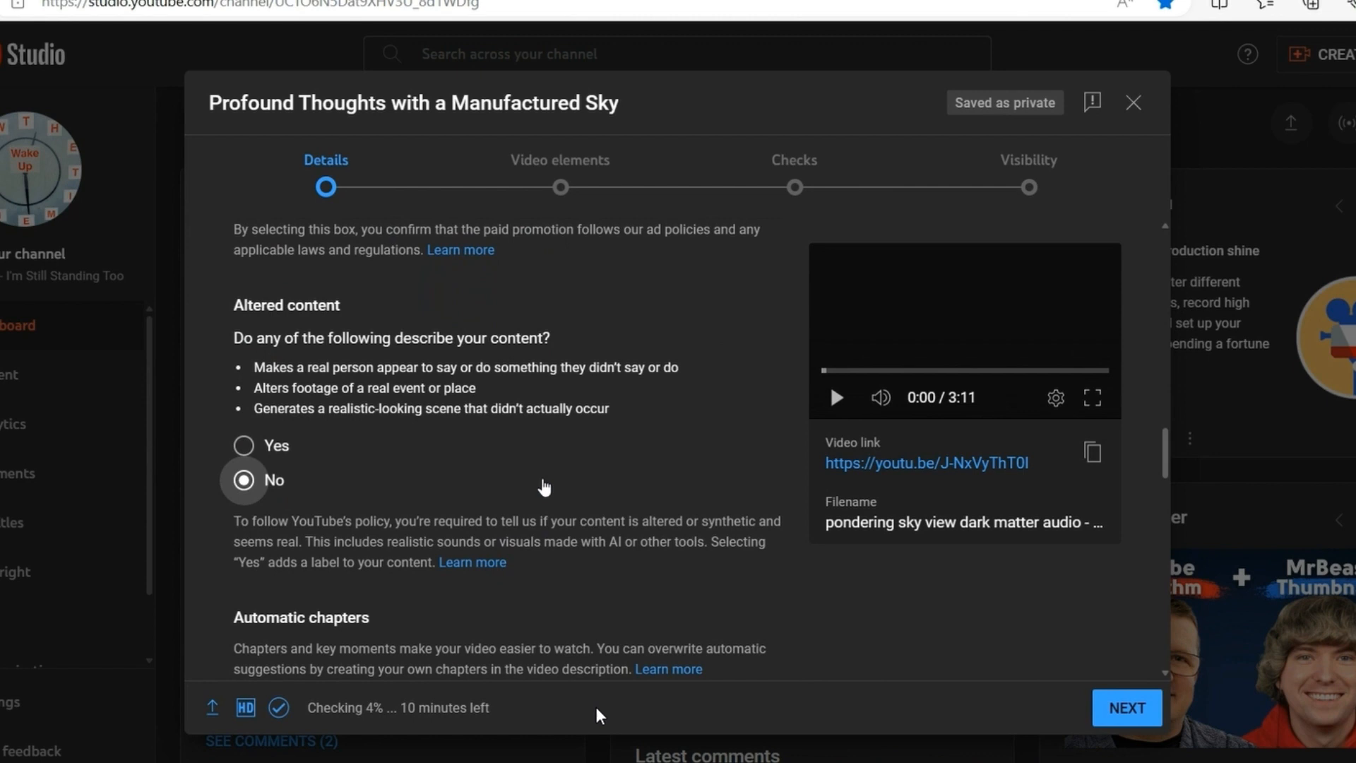
mouse_move(423, 560)
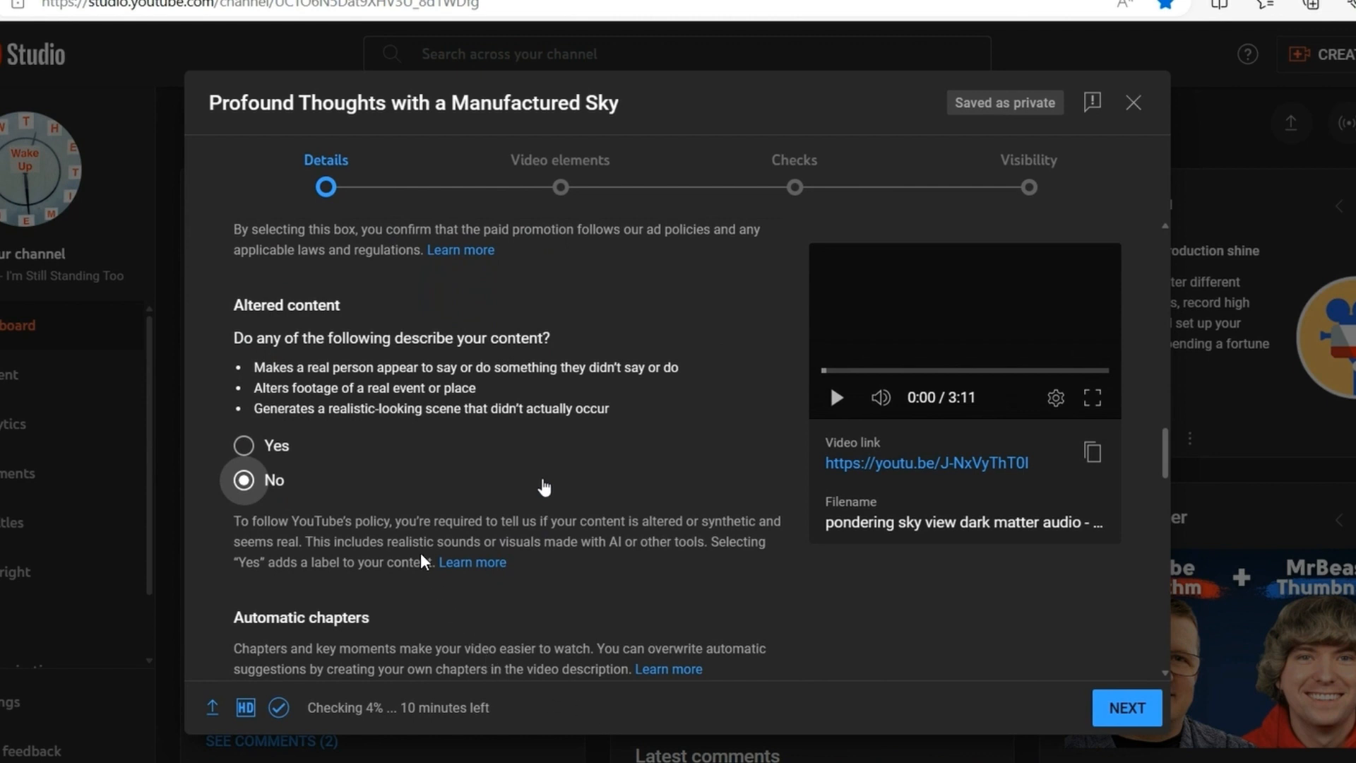
mouse_move(532, 564)
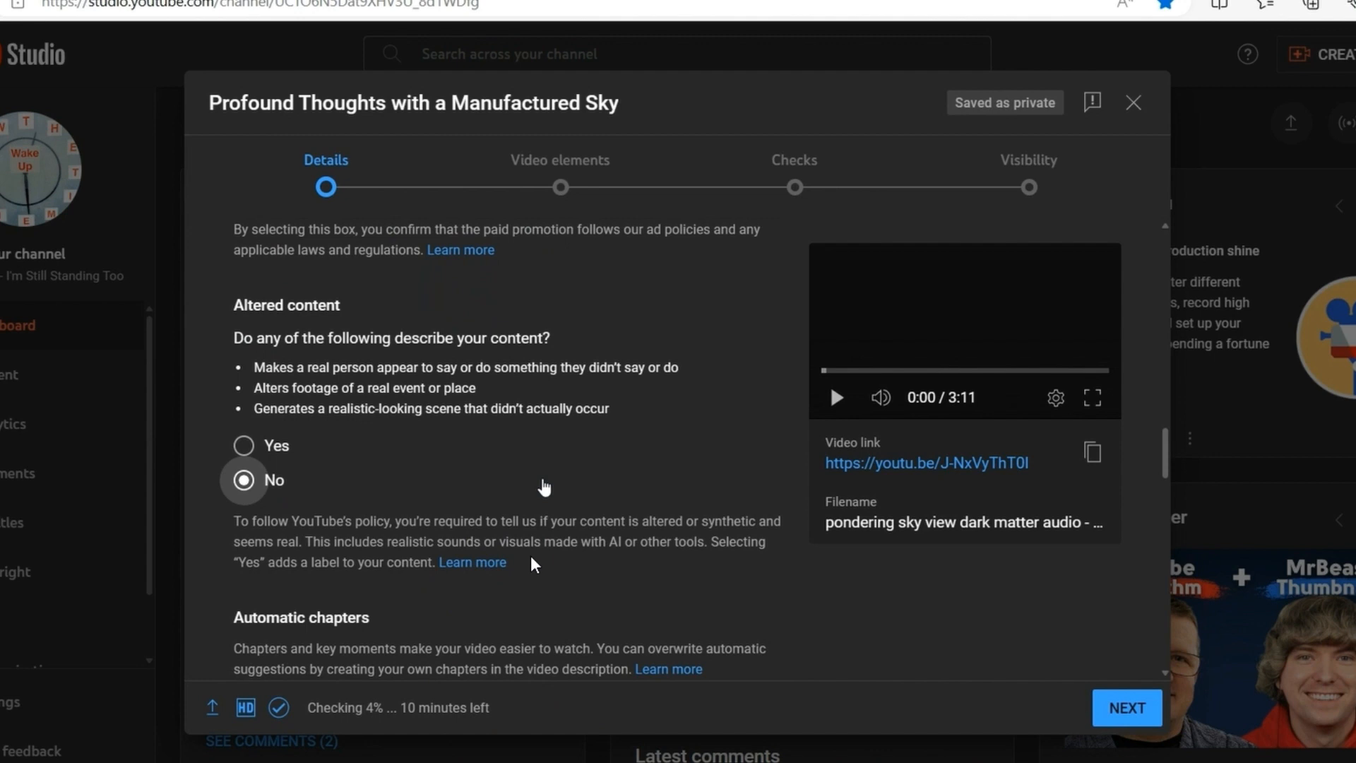
mouse_move(644, 567)
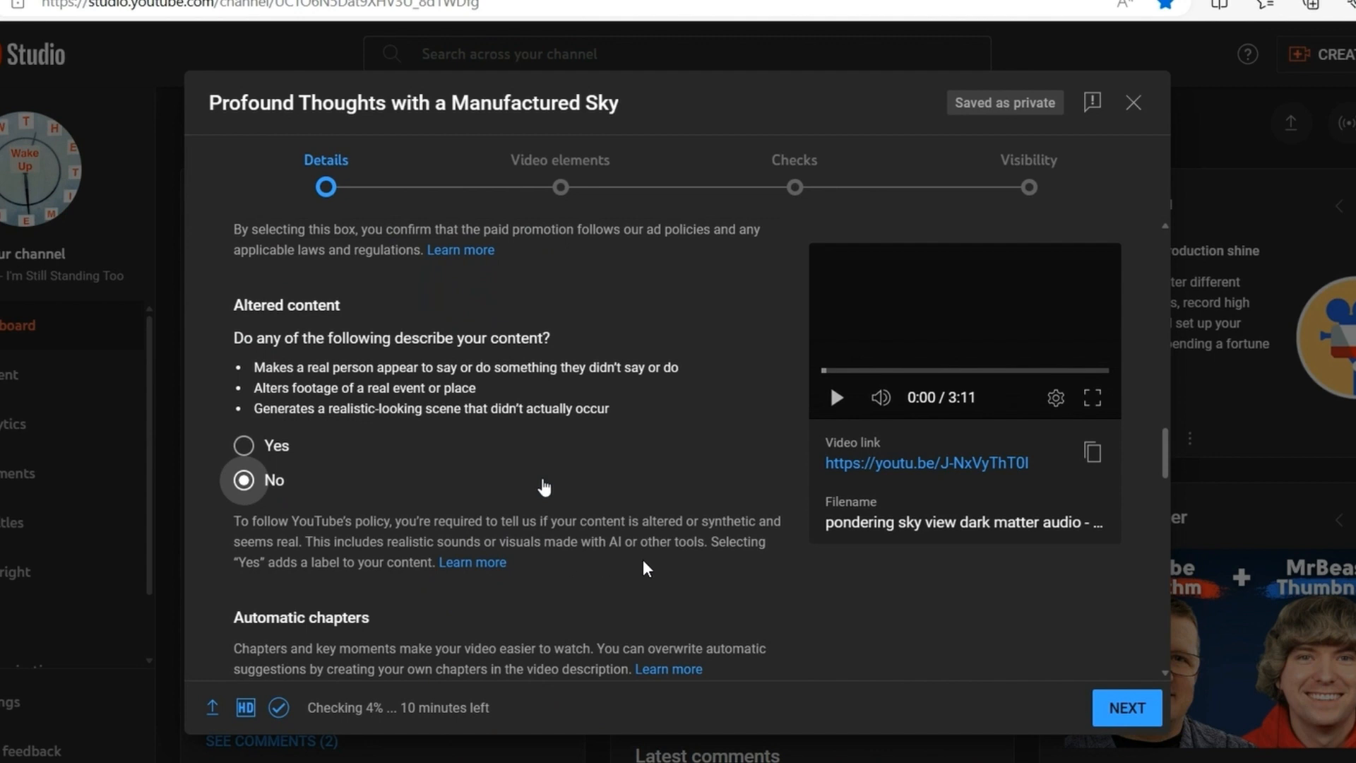
mouse_move(651, 571)
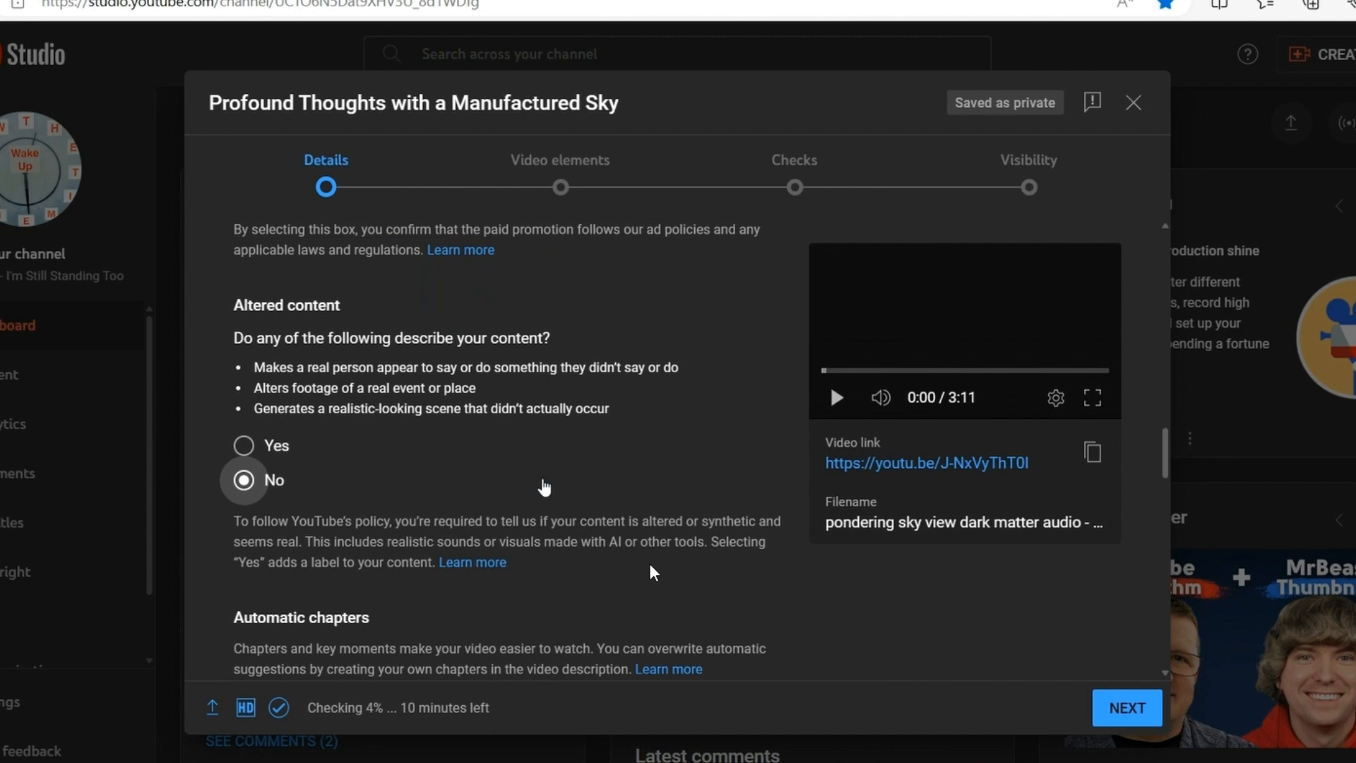
mouse_move(335, 601)
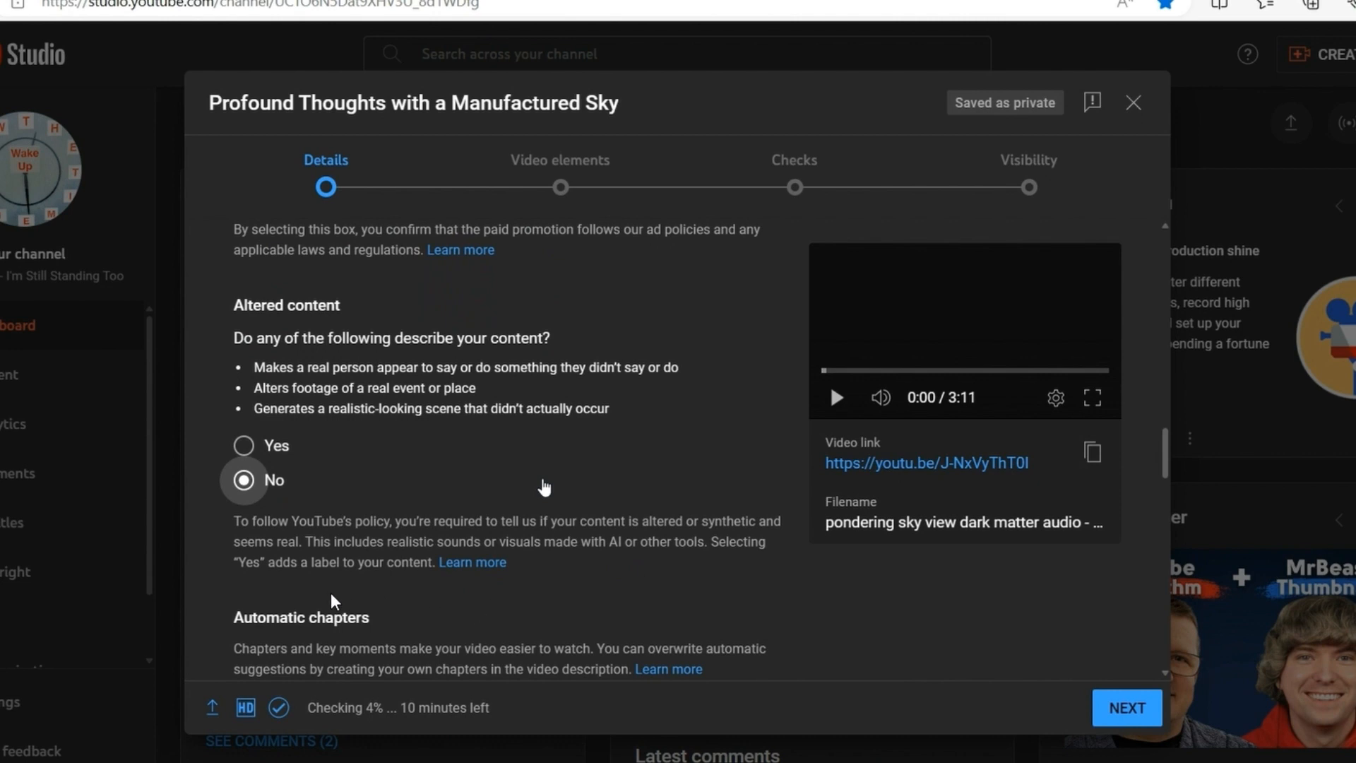
mouse_move(417, 592)
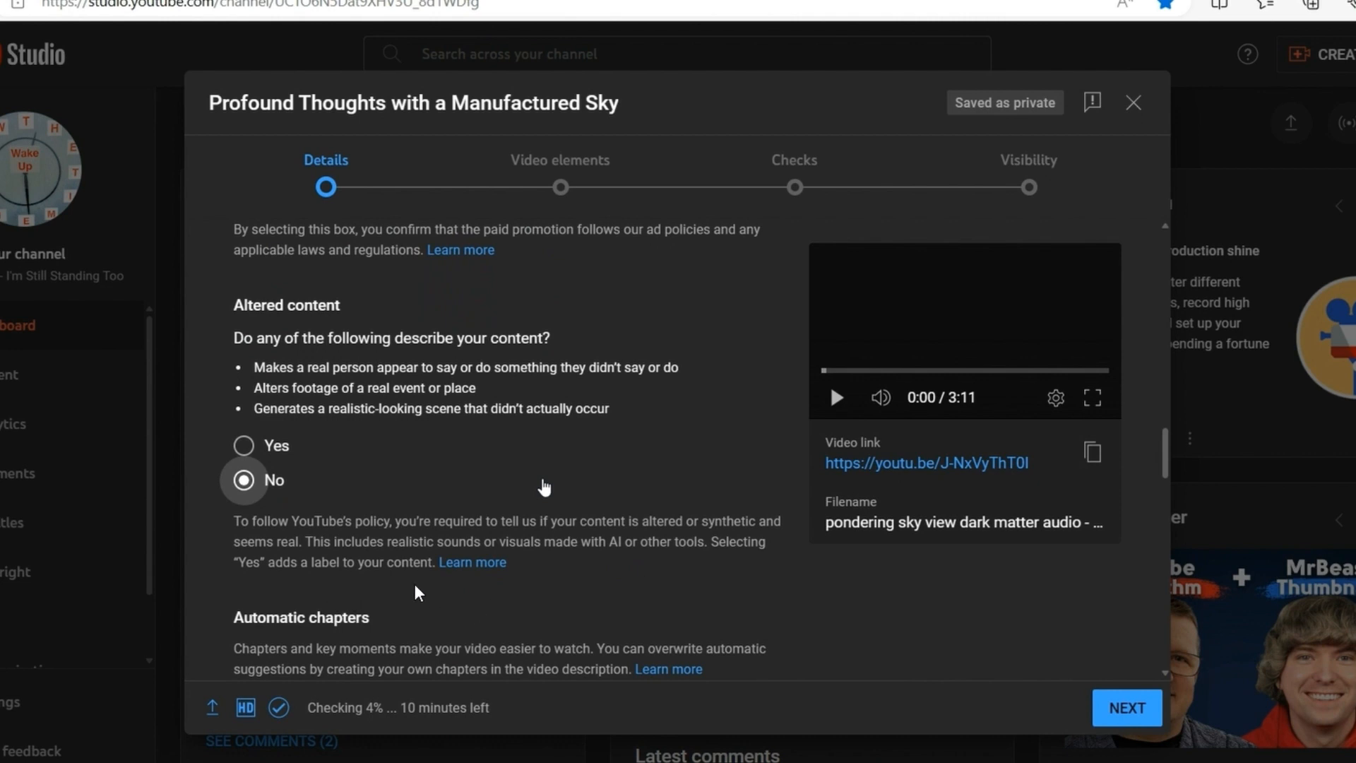
mouse_move(605, 635)
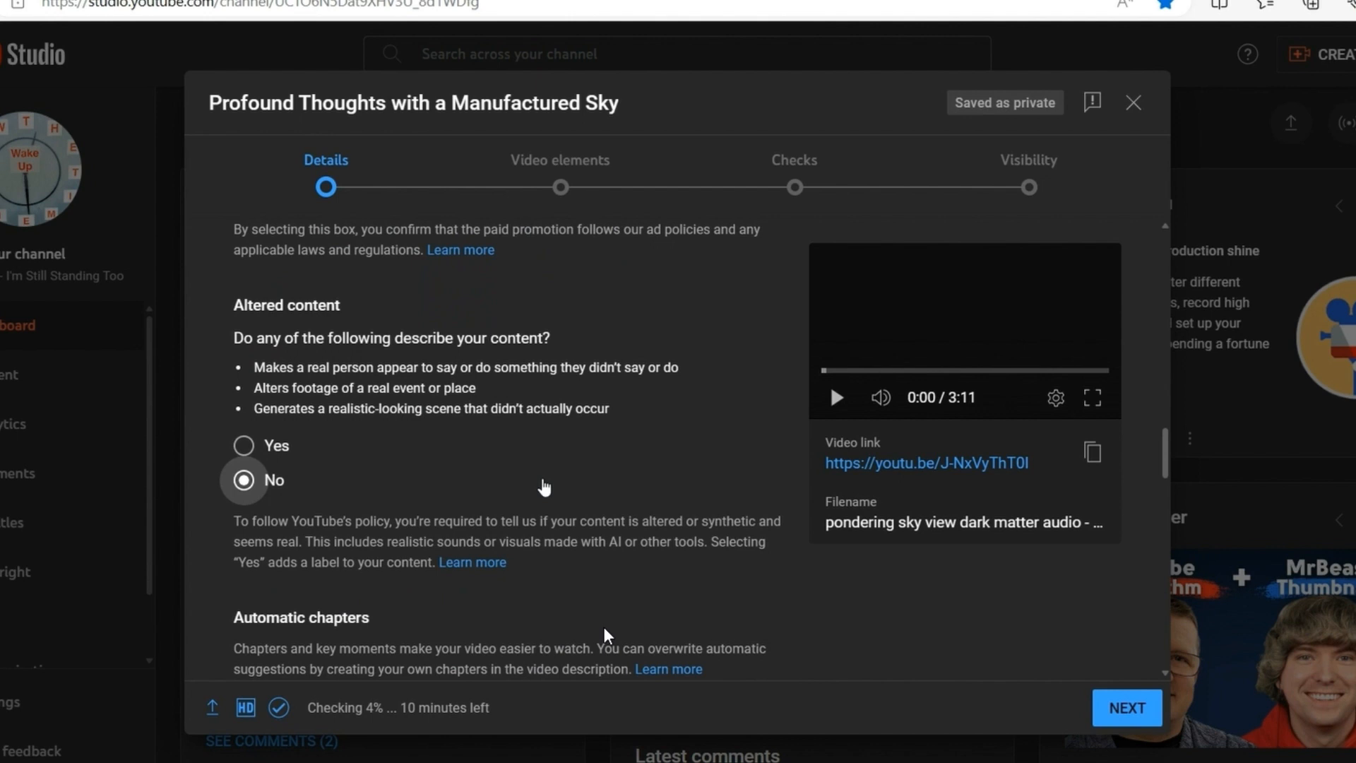
mouse_move(516, 648)
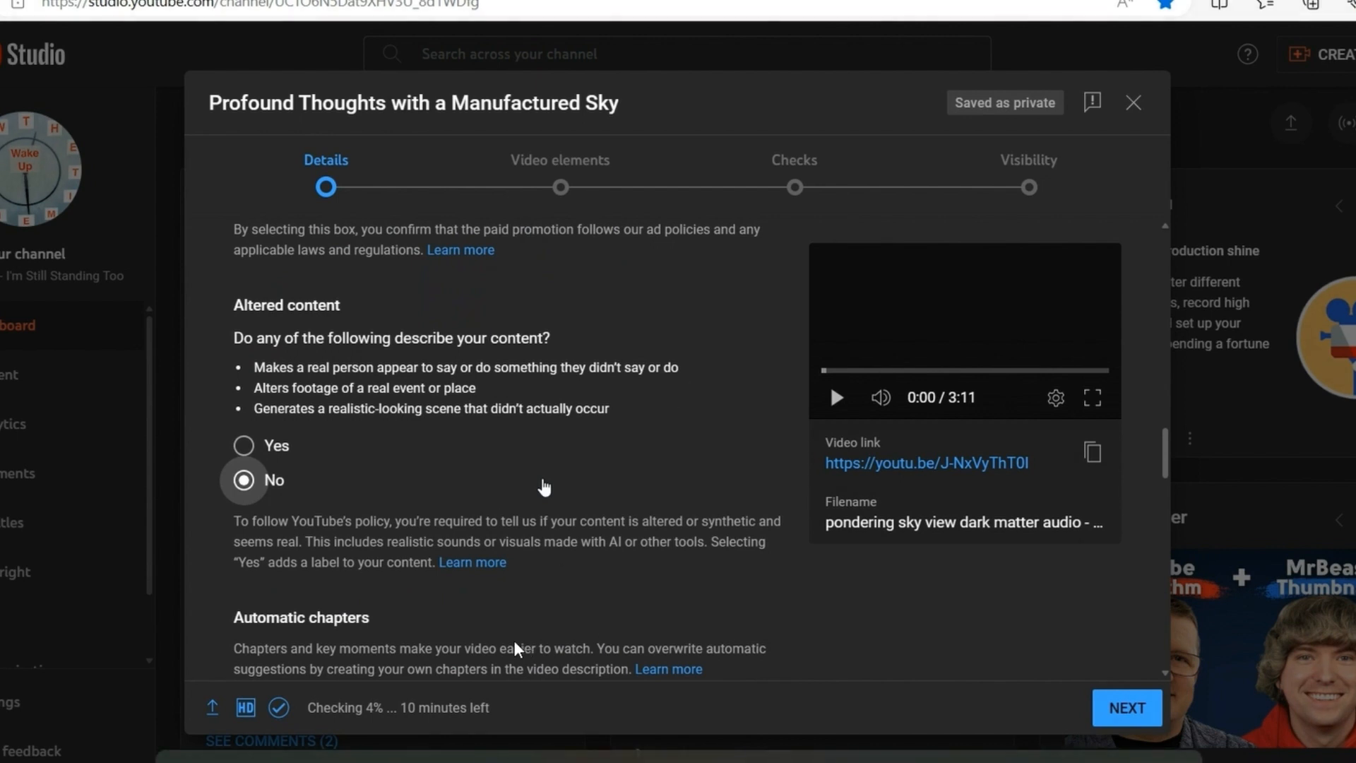
mouse_move(644, 647)
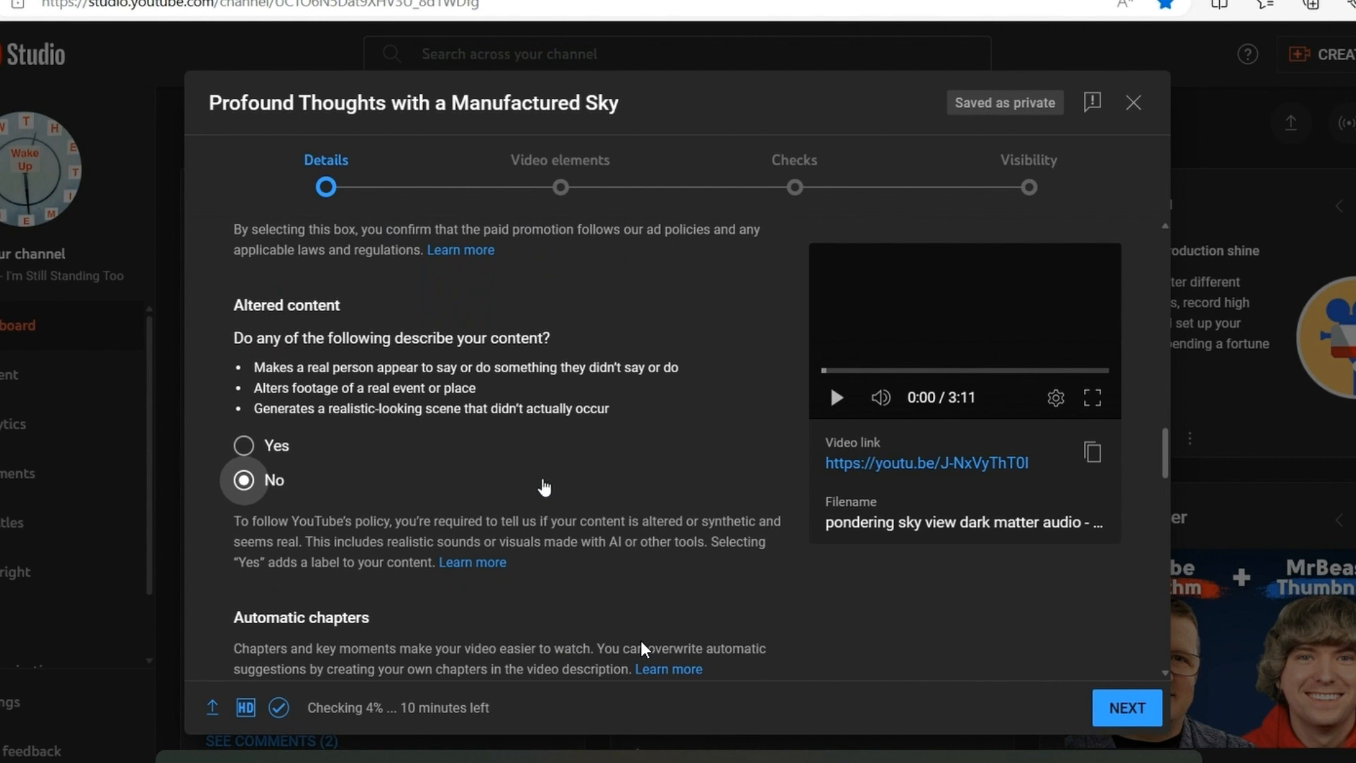
mouse_move(544, 577)
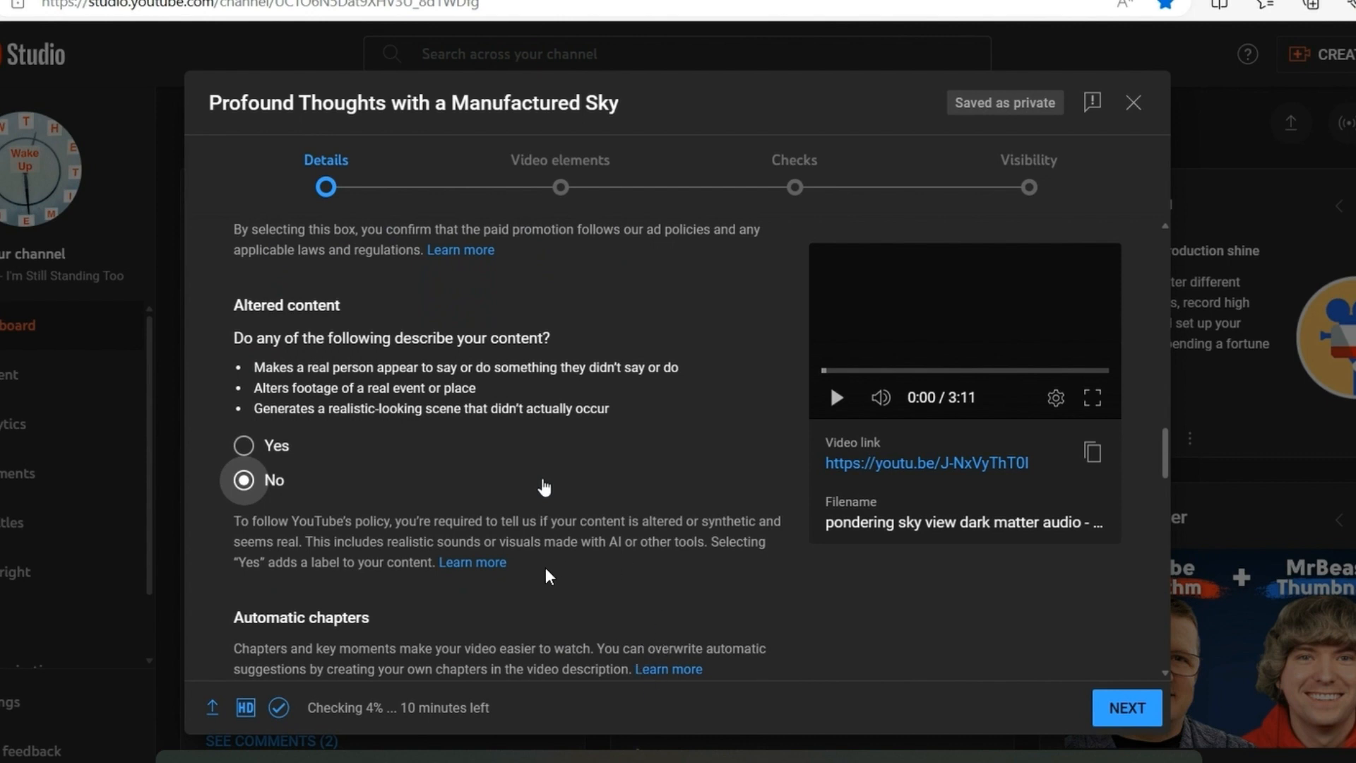
mouse_move(534, 616)
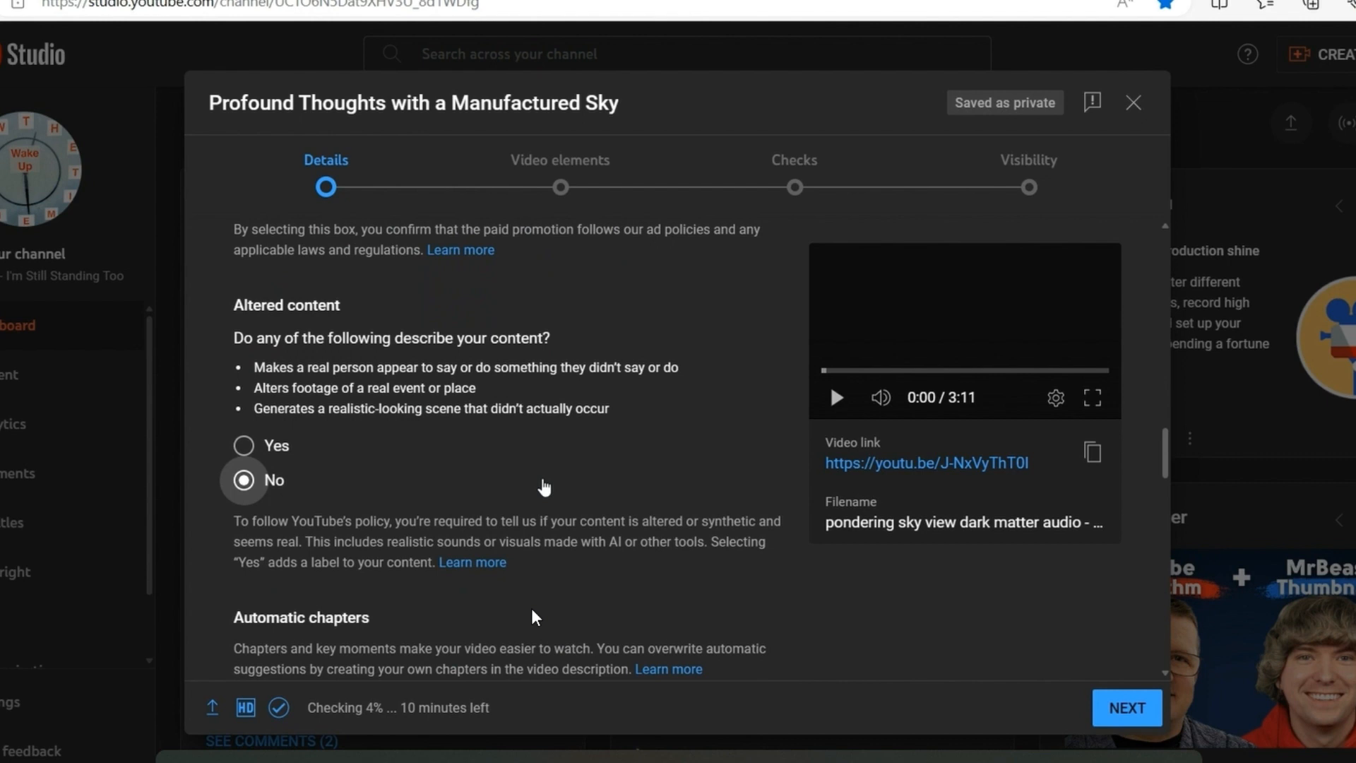
mouse_move(355, 336)
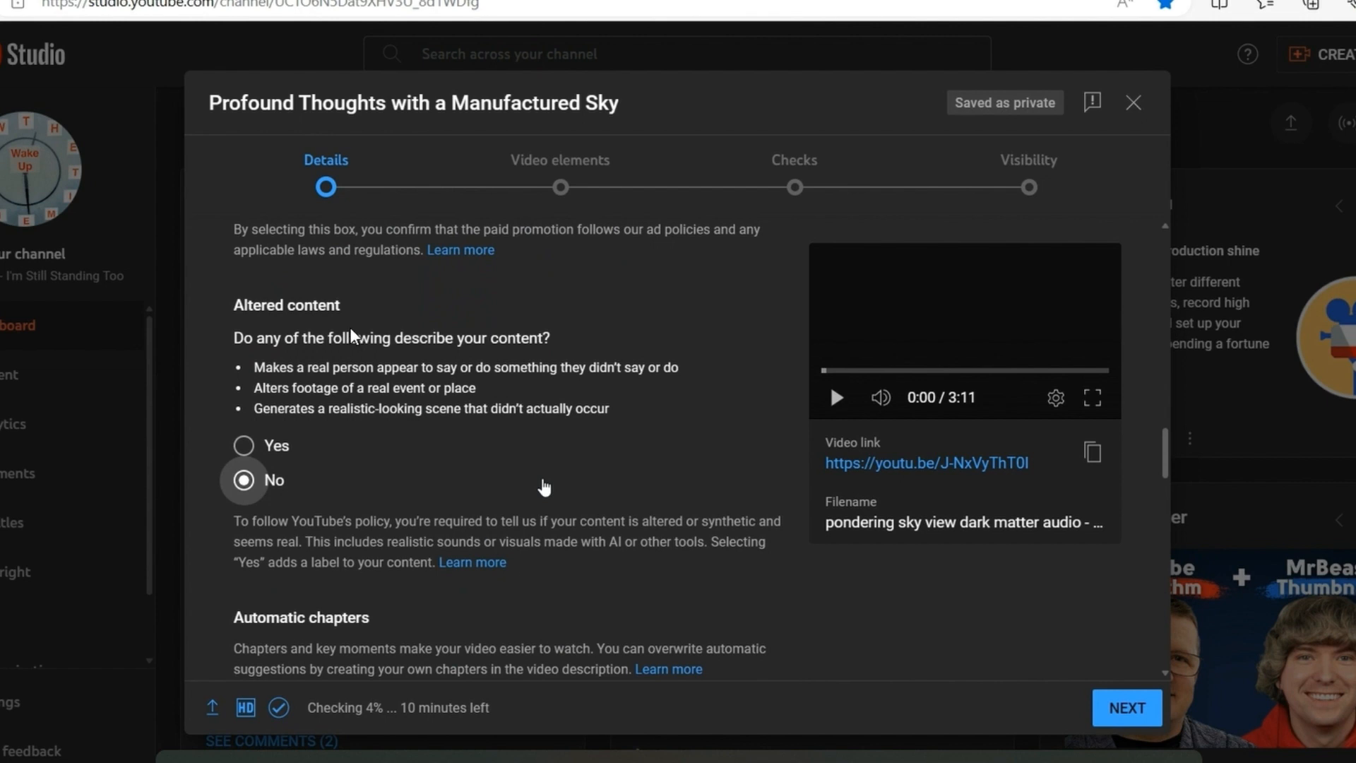
mouse_move(365, 322)
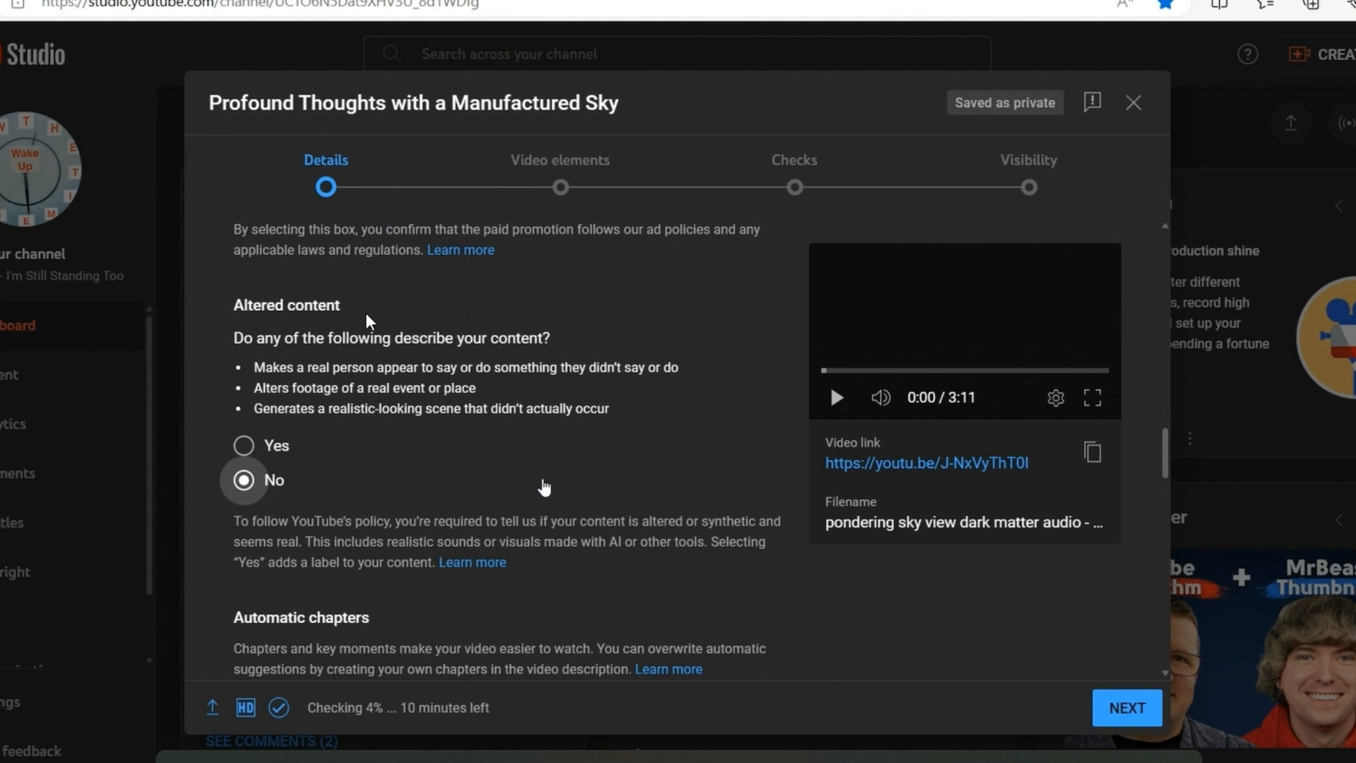
mouse_move(268, 424)
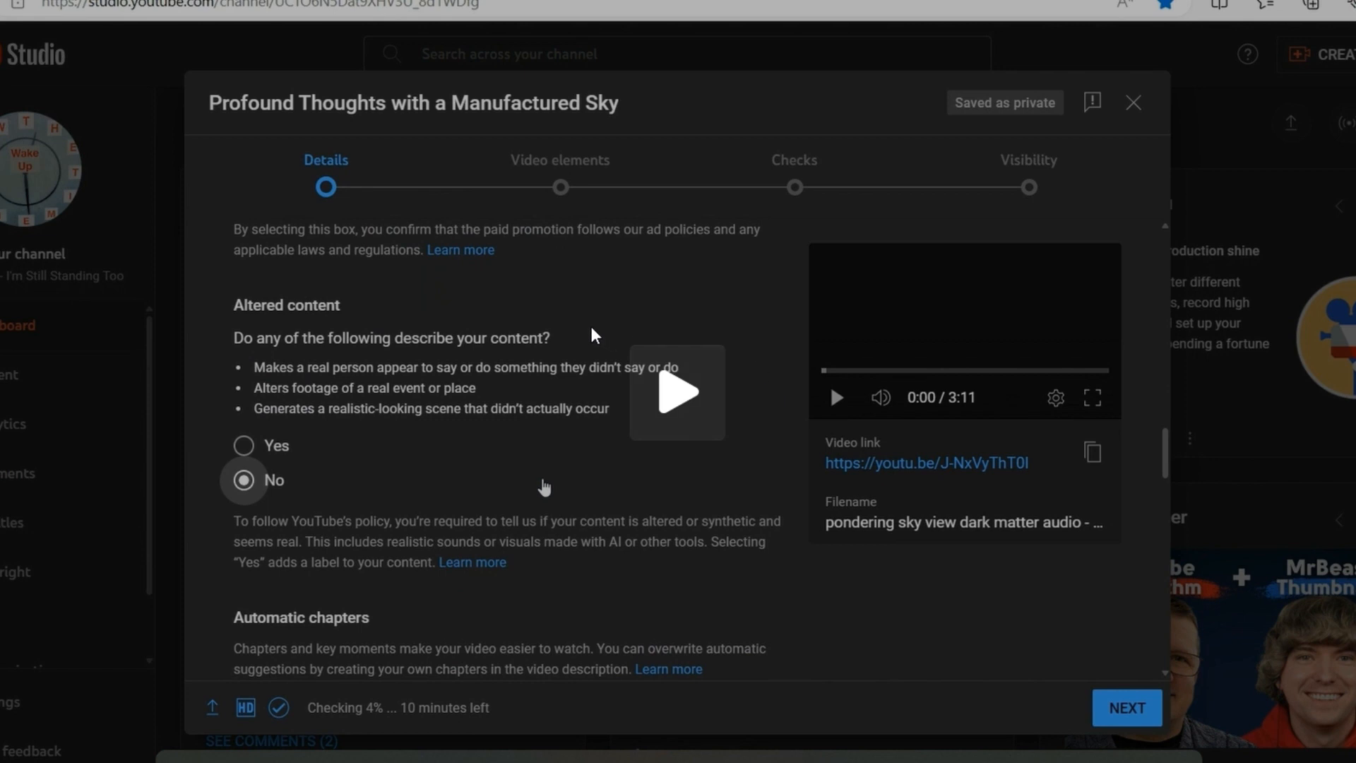
mouse_move(484, 278)
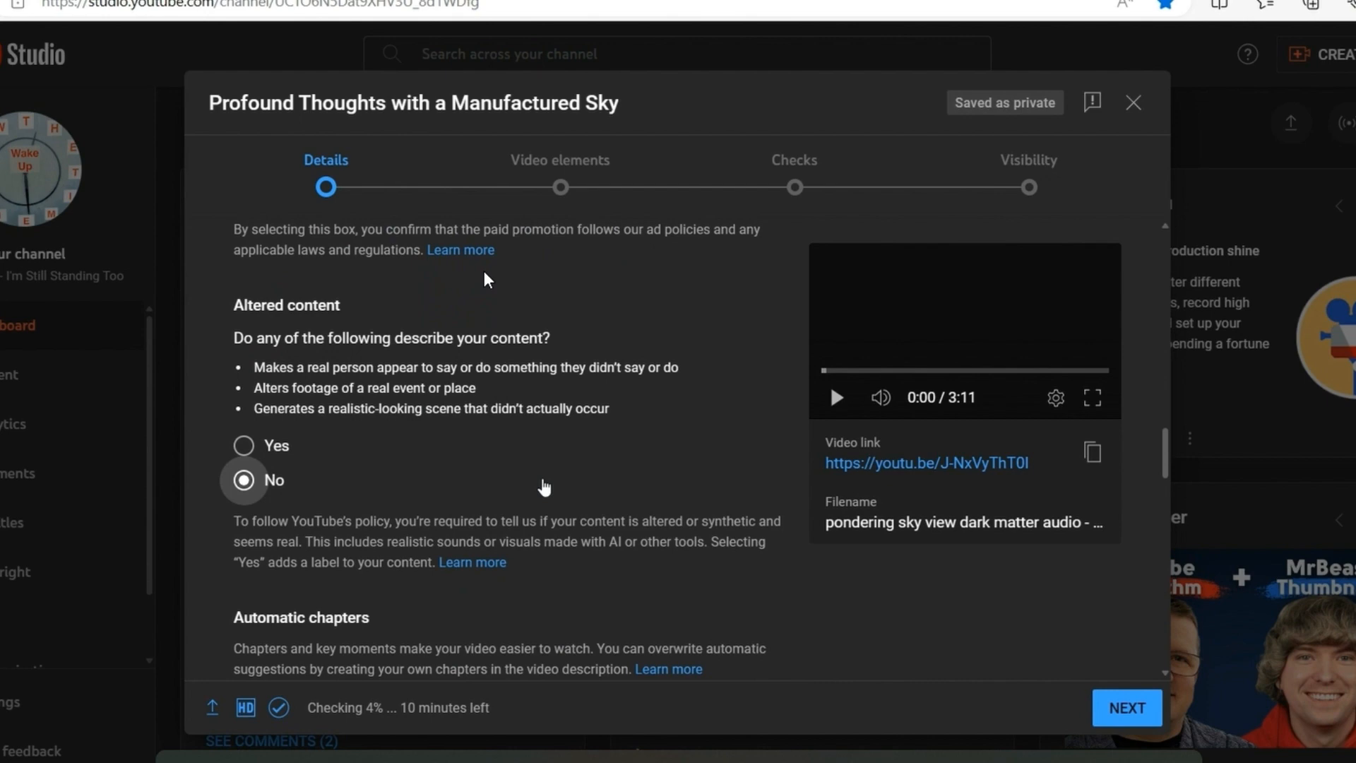
mouse_move(486, 303)
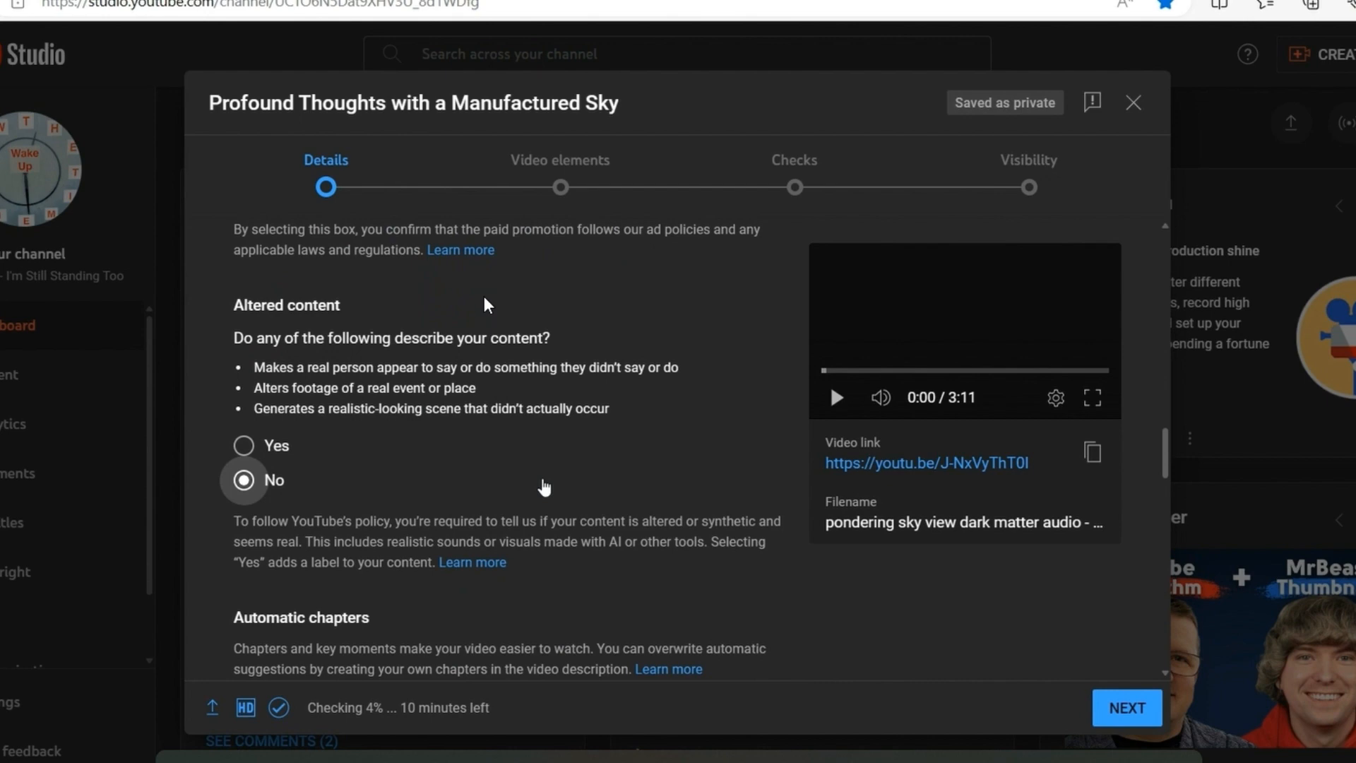